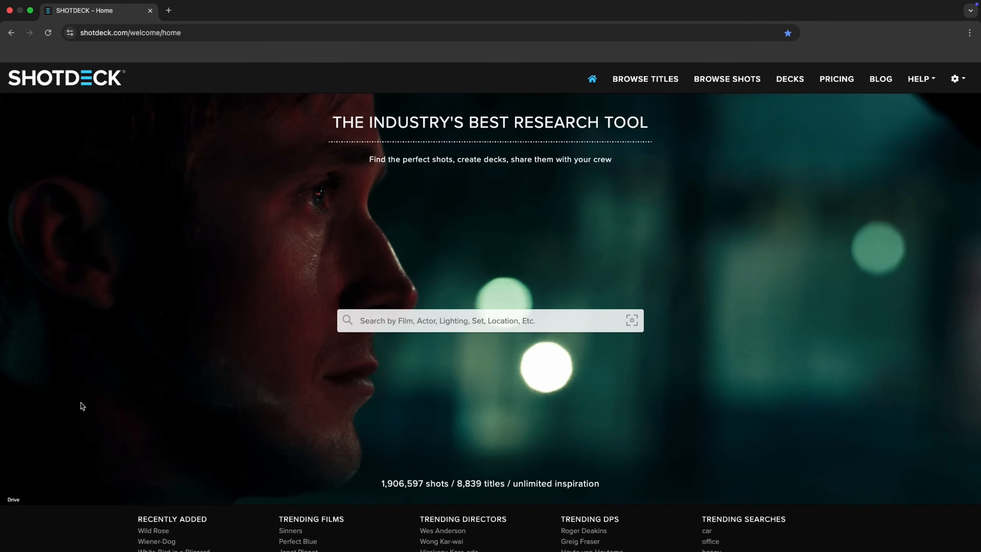
Search ShotDeck for I Am Legend, then find Dune: Part Two and browse its stills.
text(i am)
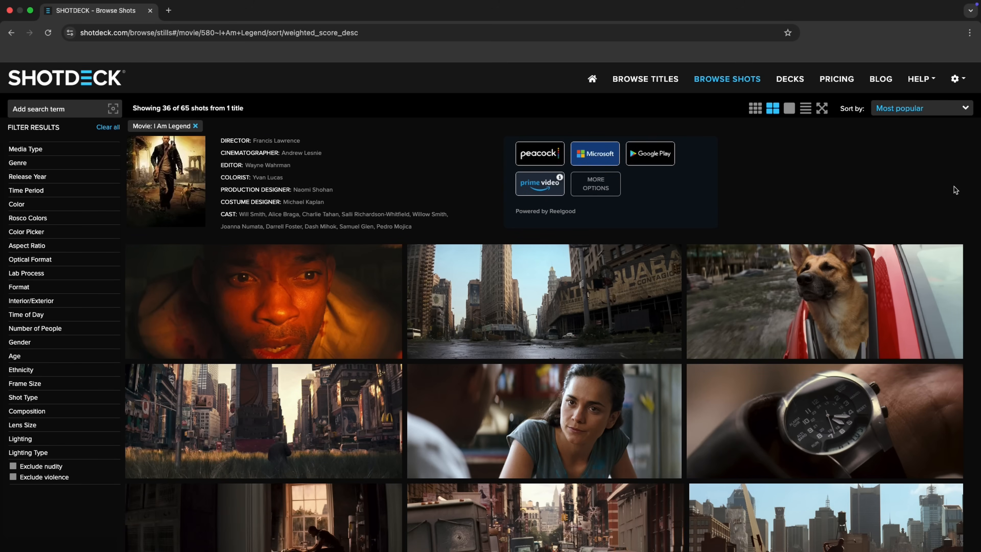
click(590, 79)
text(kendri)
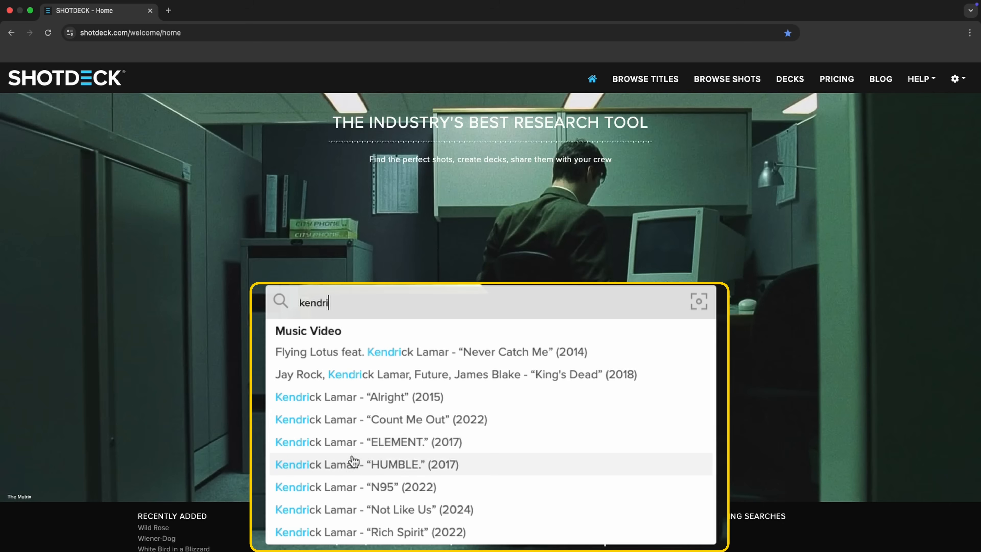
click(365, 464)
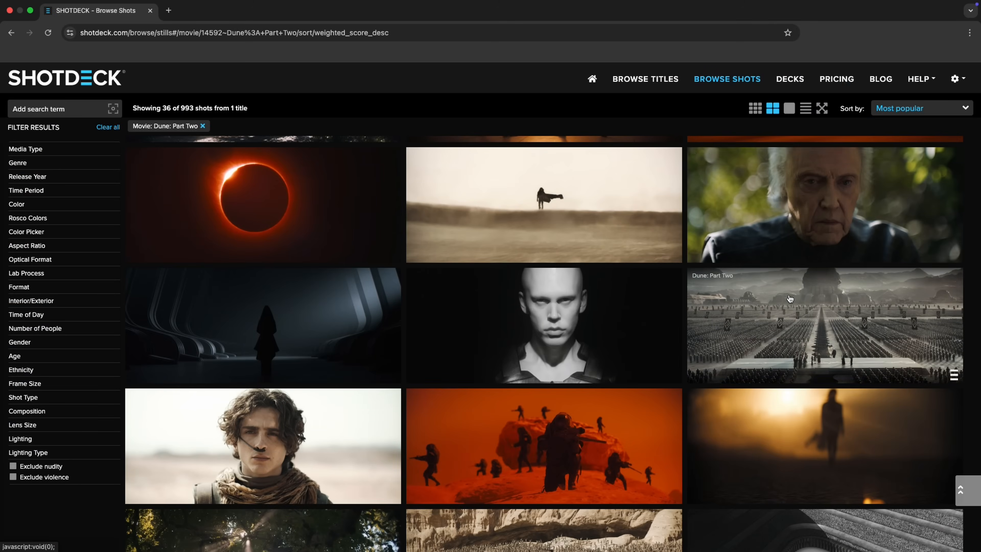
click(263, 445)
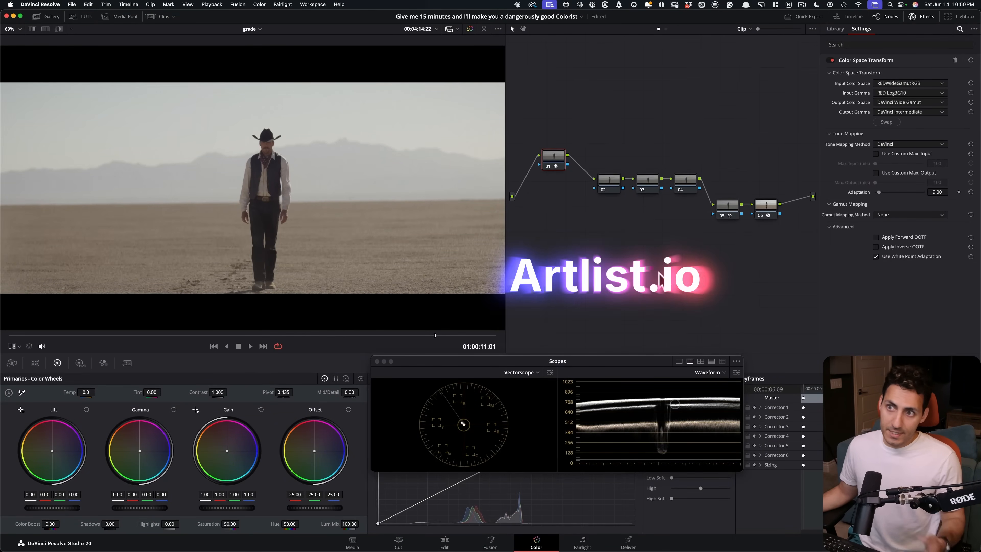
Show the timeline clip thumbnails on the Color page to review the cowboy shot.
click(164, 17)
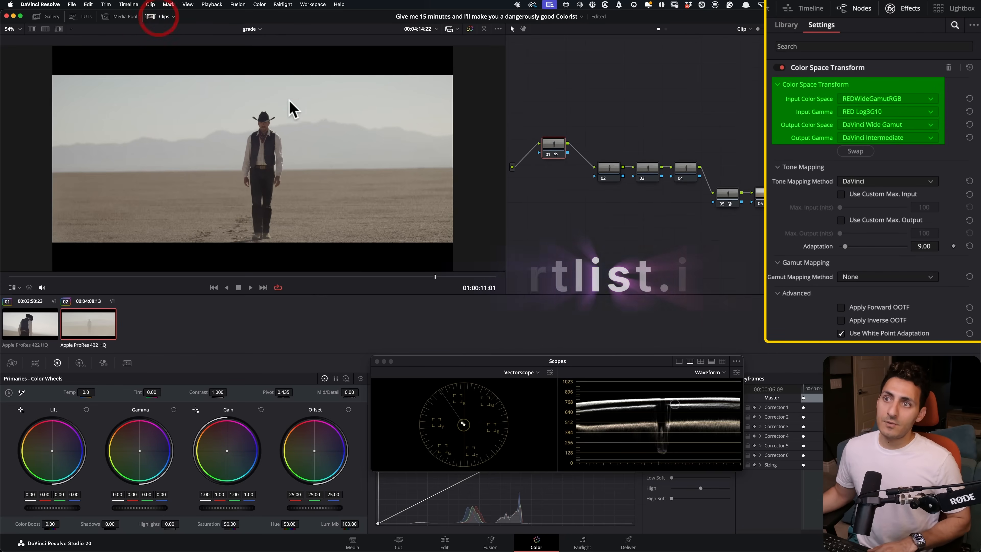
click(150, 16)
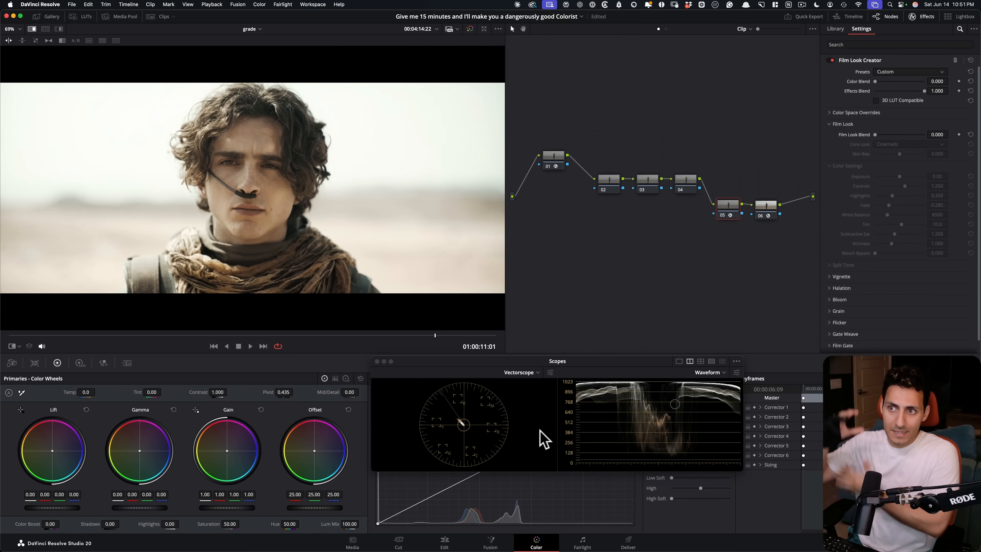
mouse_move(376, 275)
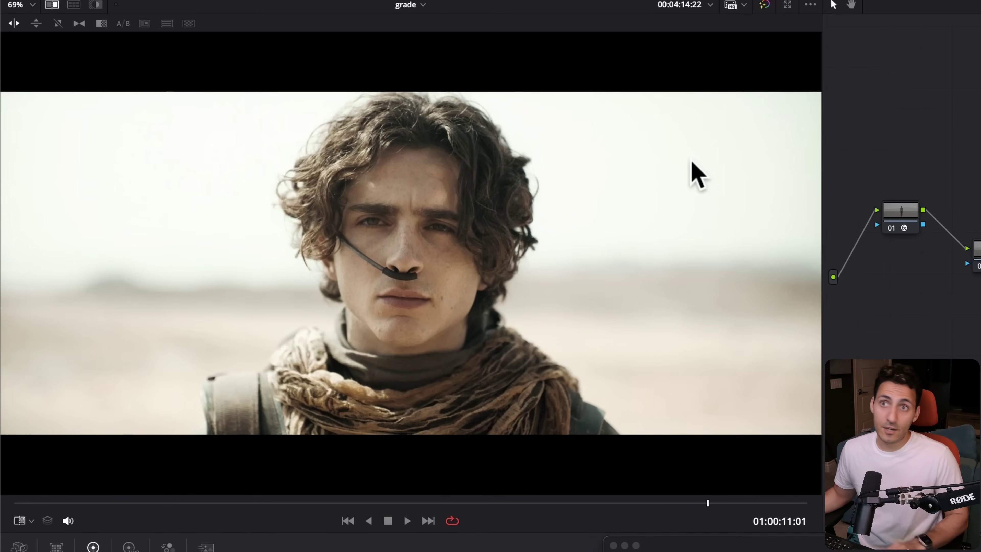
mouse_move(484, 278)
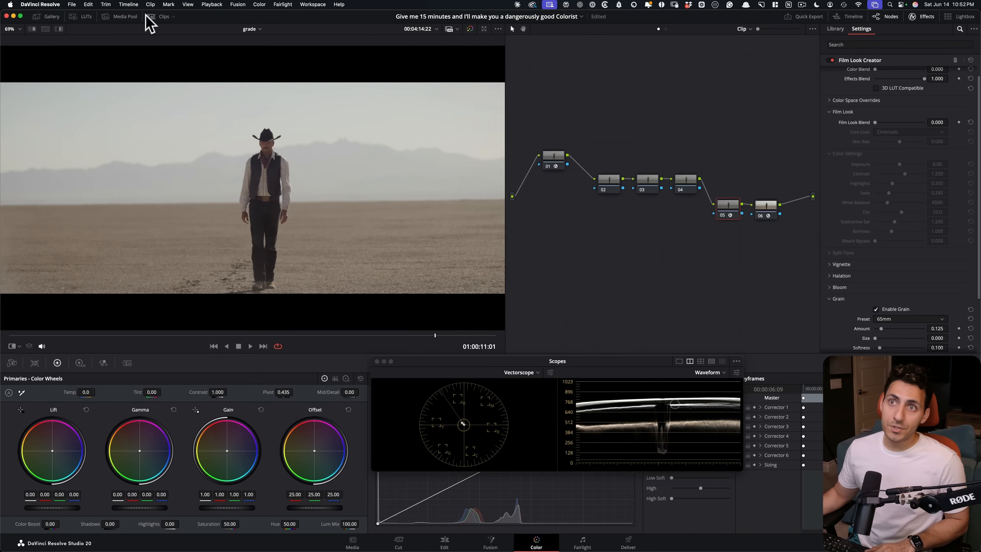
Copy the second clip's grade onto the cowboy shot from the clips strip.
click(87, 323)
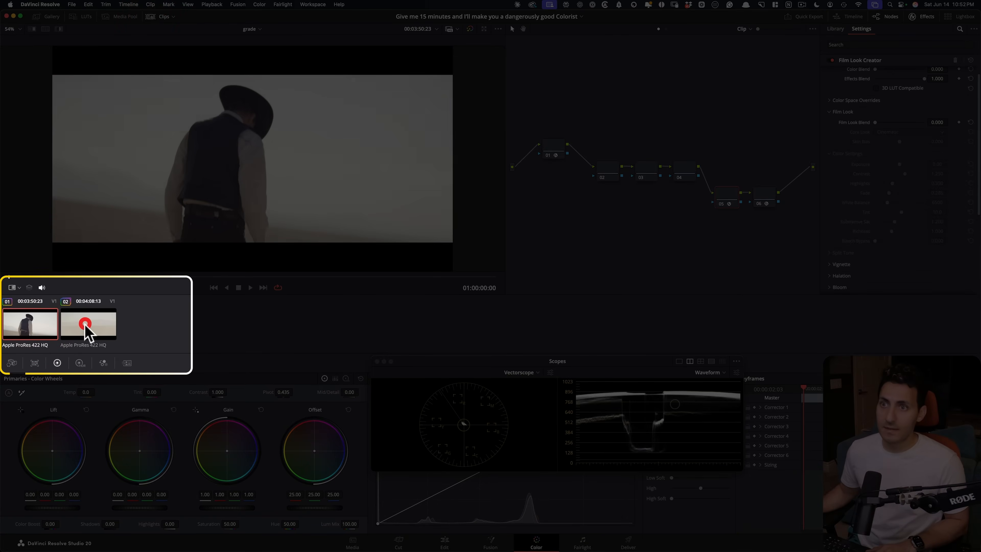
middle_click(87, 323)
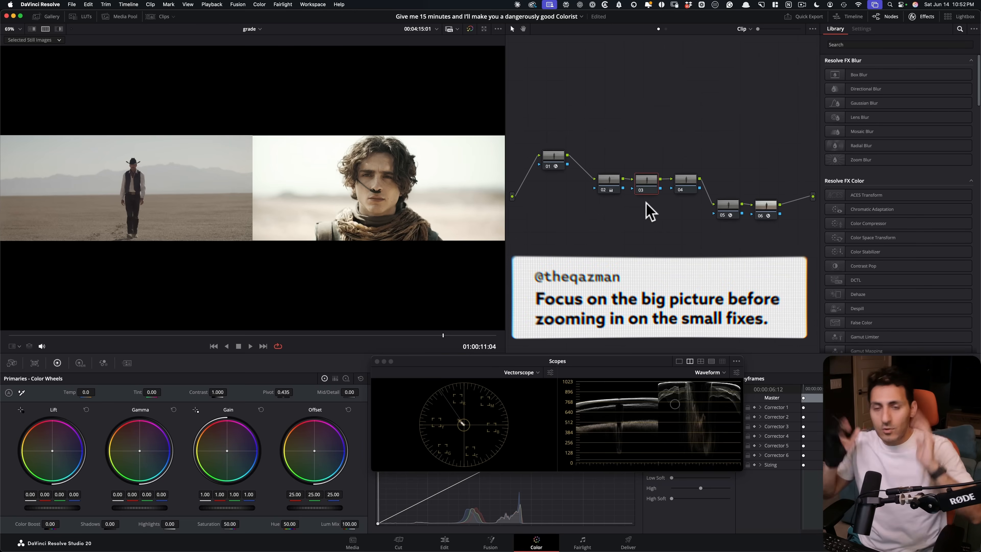
mouse_move(407, 234)
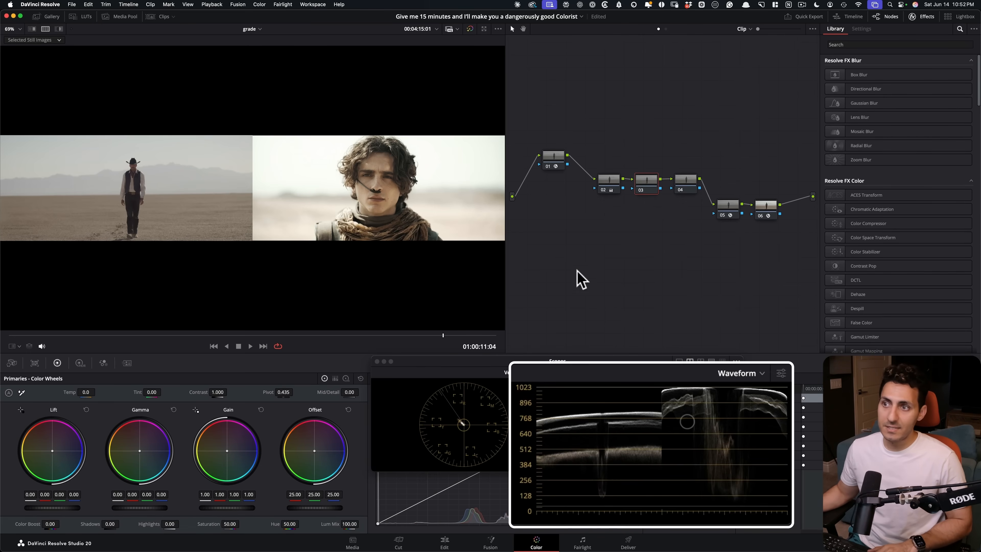
mouse_move(605, 332)
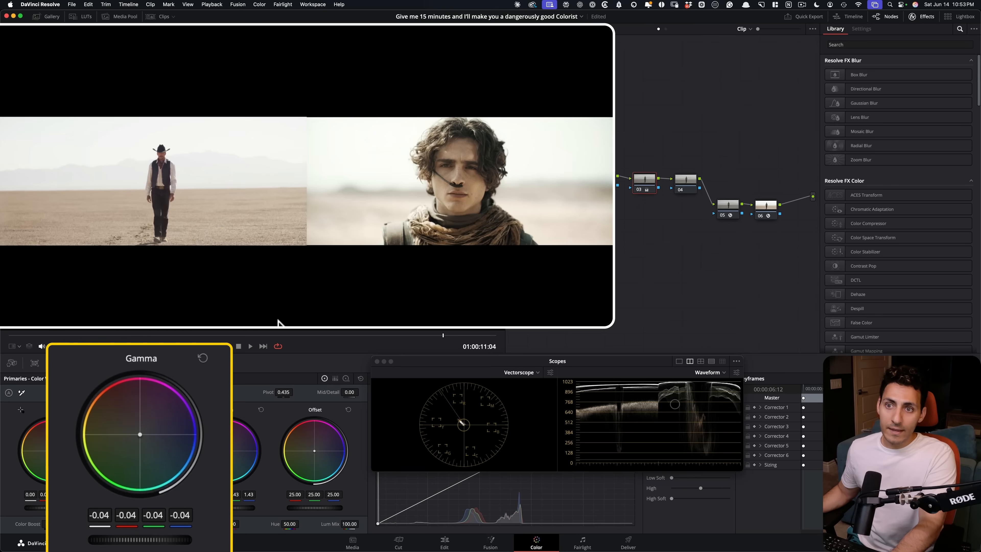
mouse_move(482, 247)
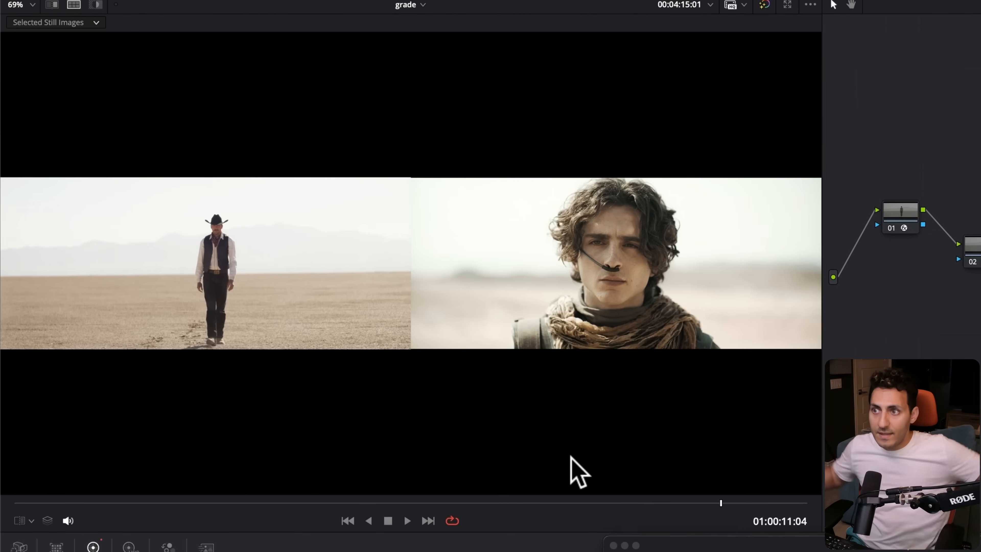
mouse_move(722, 312)
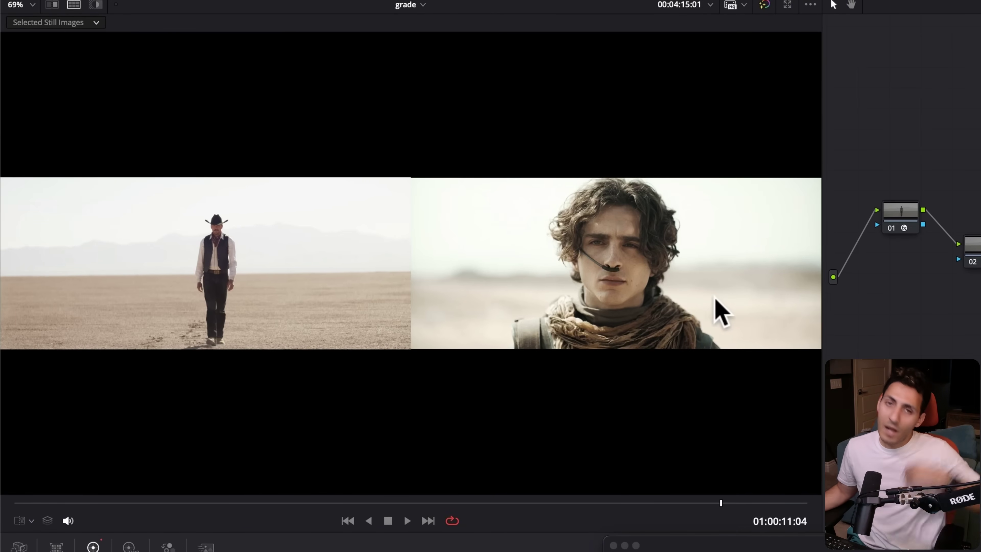
mouse_move(650, 254)
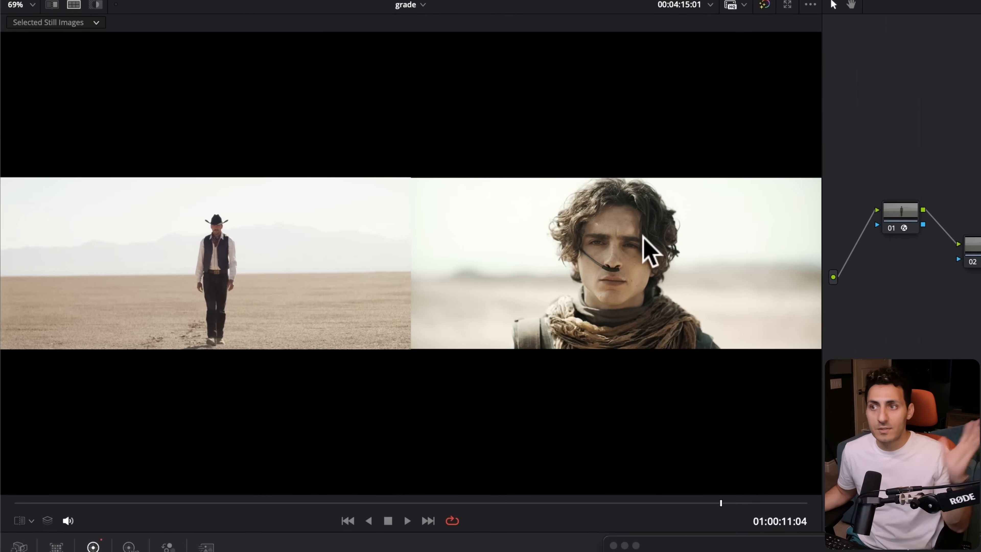
mouse_move(693, 287)
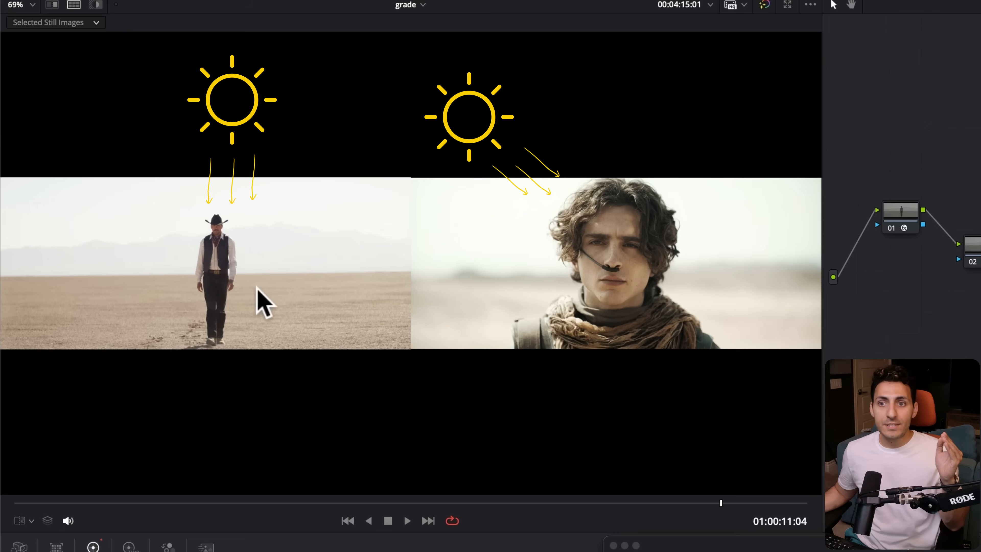
mouse_move(338, 304)
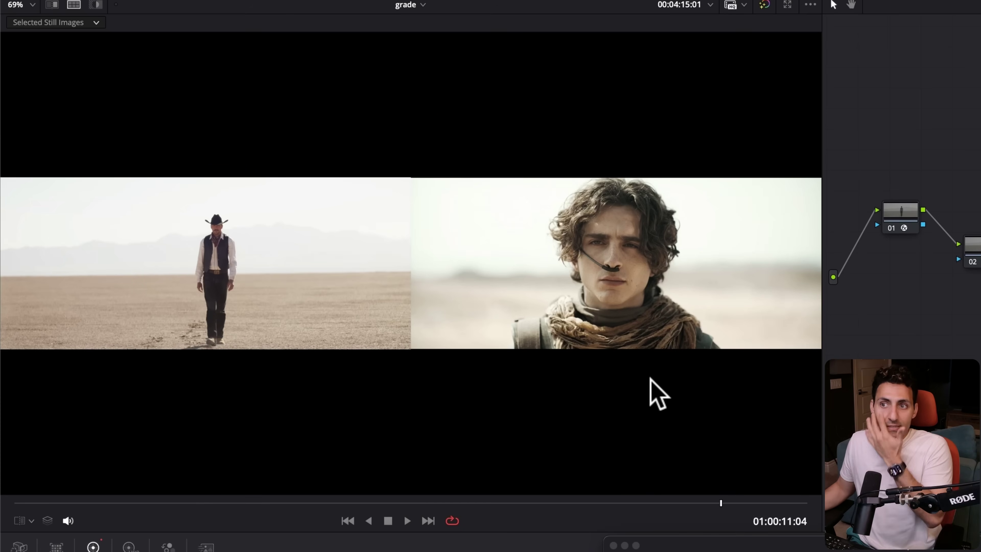
mouse_move(629, 397)
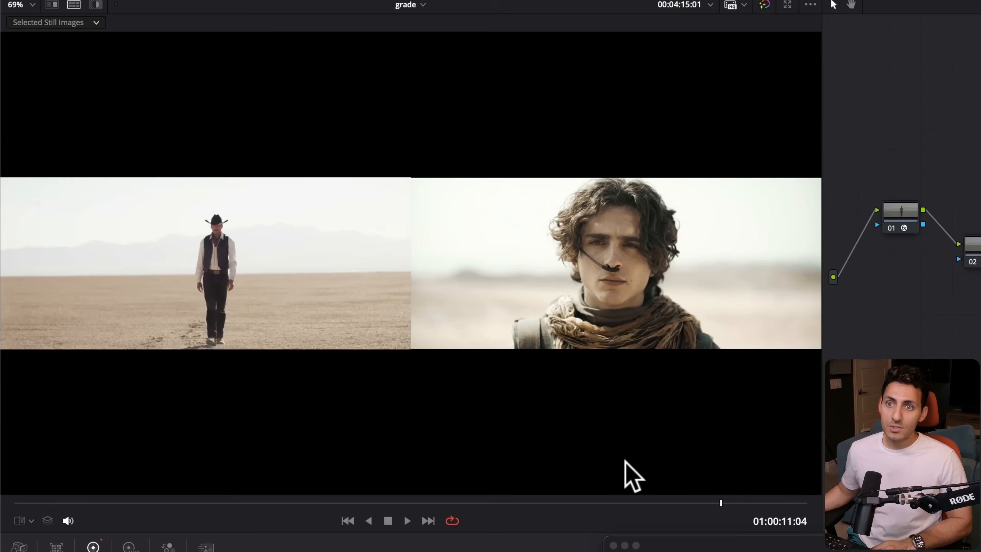
mouse_move(480, 455)
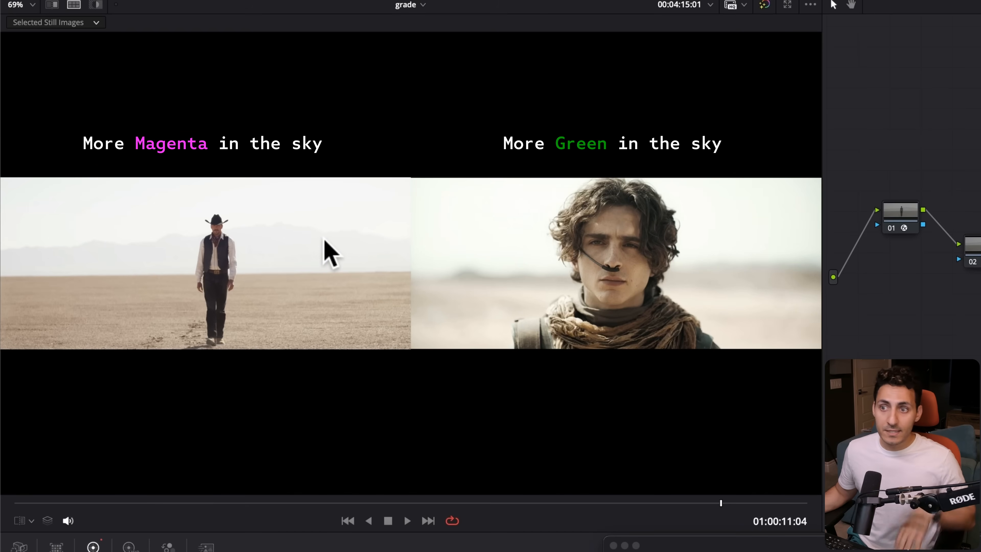
mouse_move(637, 281)
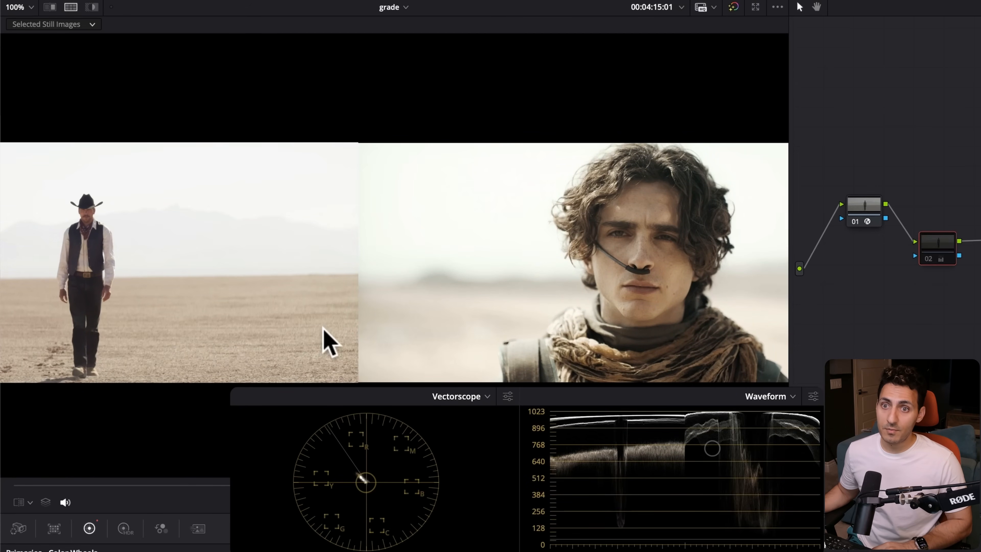
mouse_move(619, 200)
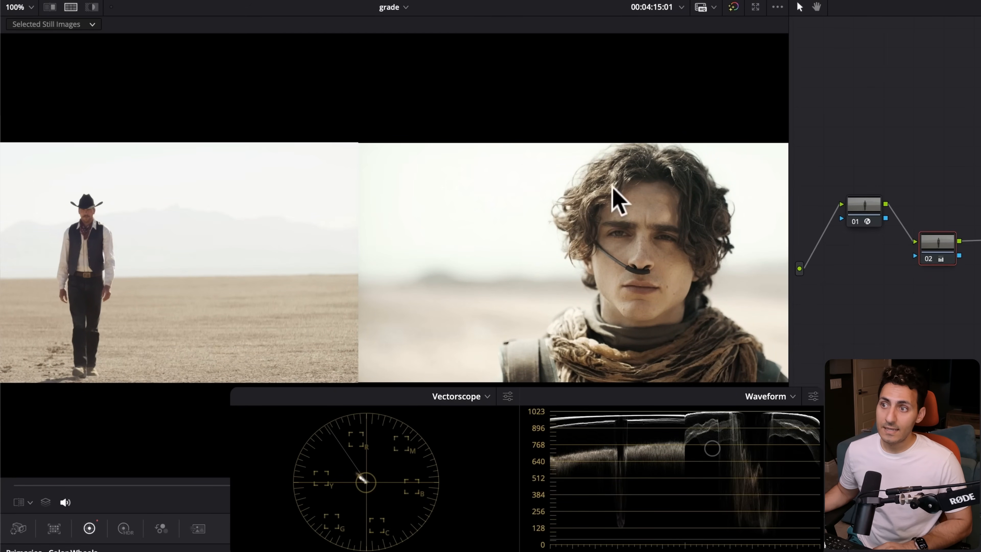
mouse_move(188, 309)
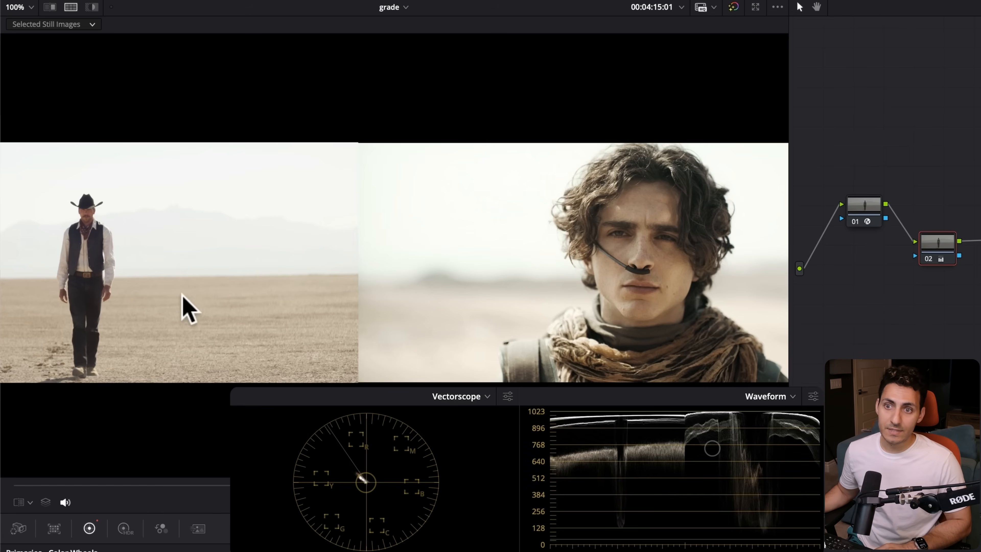
mouse_move(134, 257)
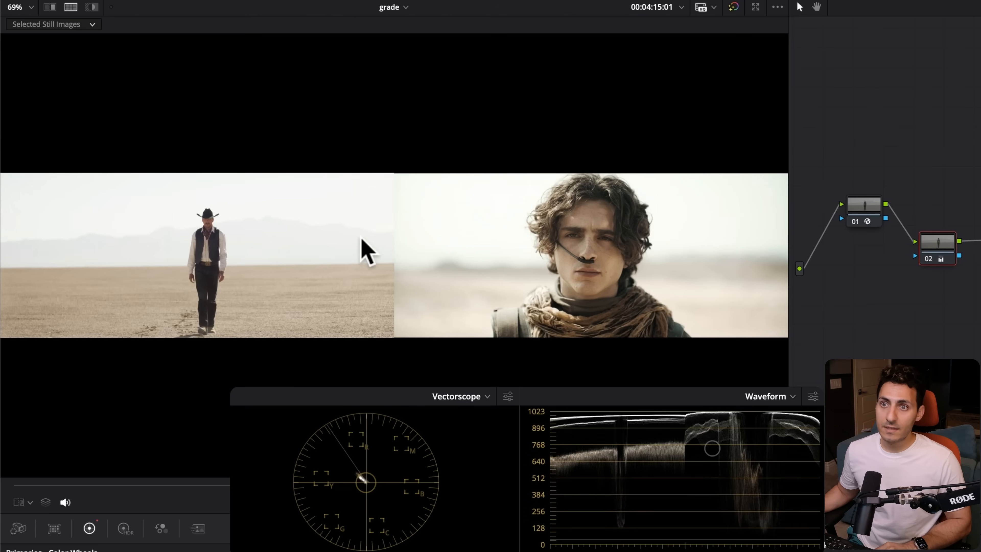
mouse_move(457, 243)
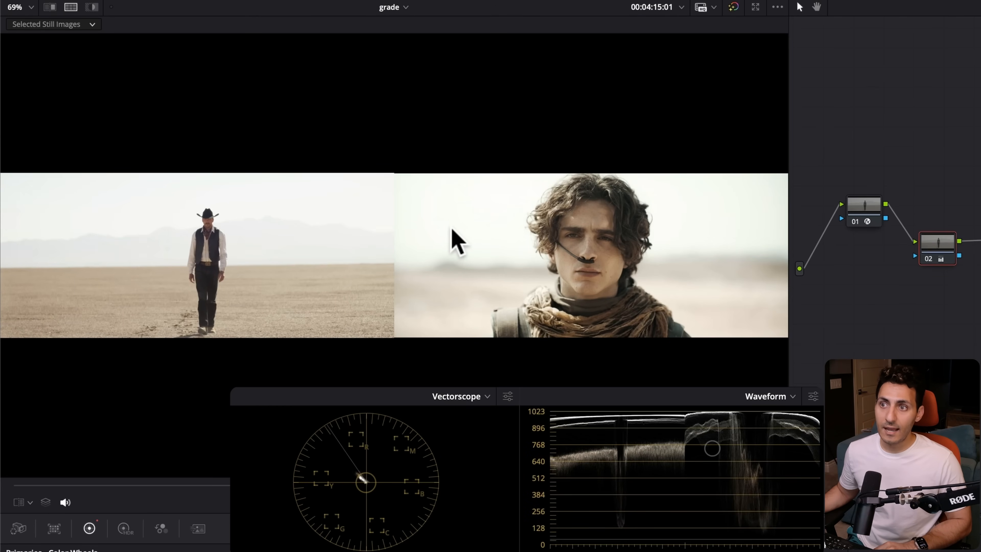
mouse_move(497, 334)
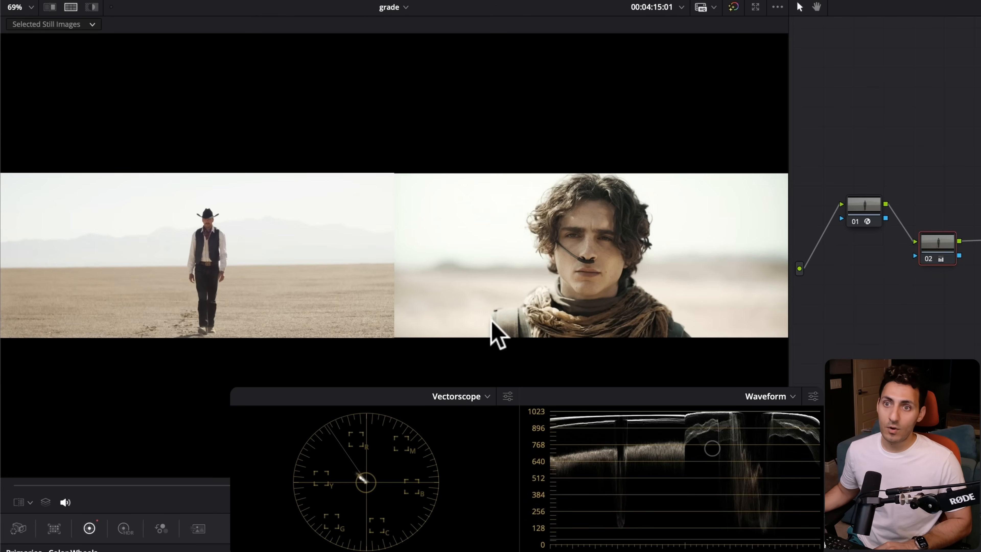
mouse_move(560, 378)
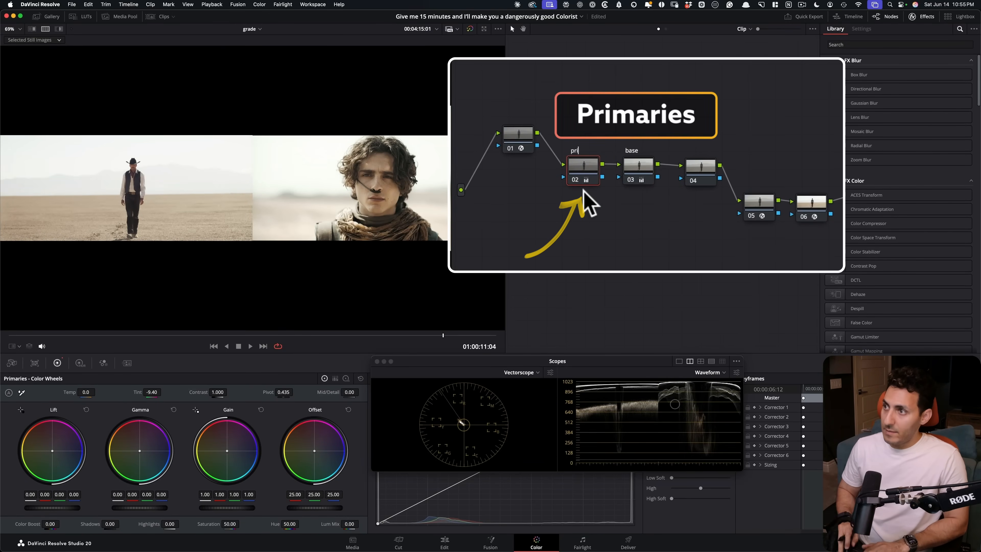
Confirm the label 'pri' on node 02 for the primary correction.
click(692, 170)
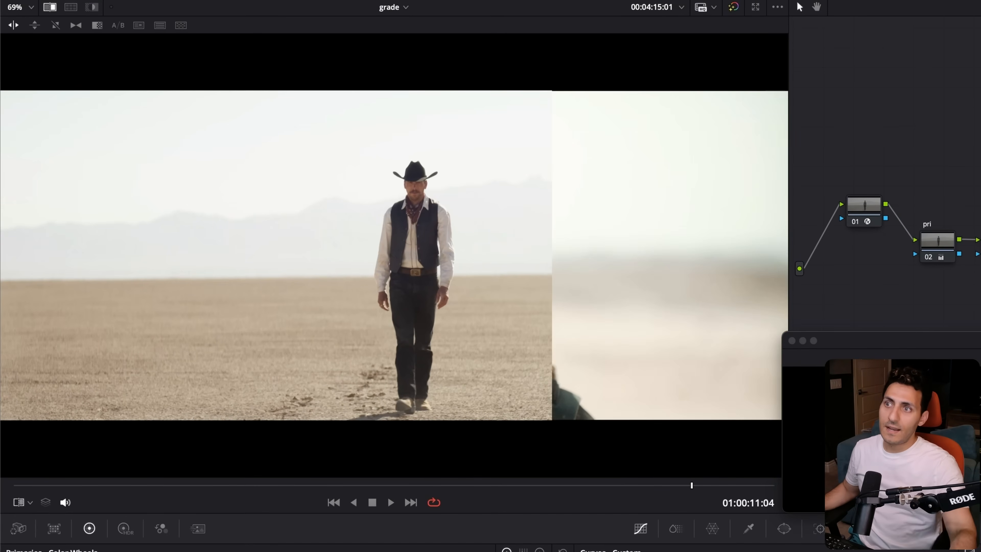
mouse_move(510, 153)
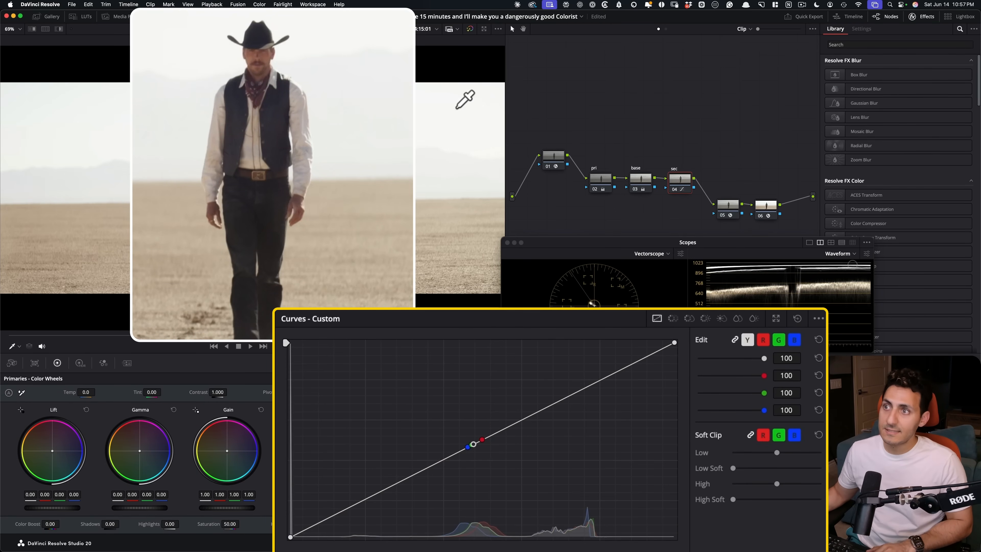
Add a custom-curve point on the sec node at the sky's brightness level.
click(594, 383)
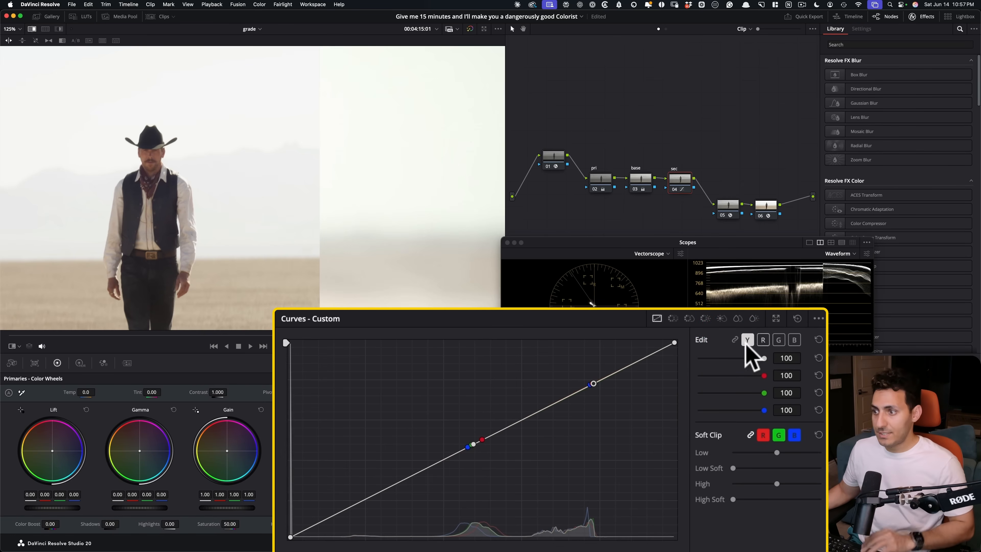
mouse_move(688, 391)
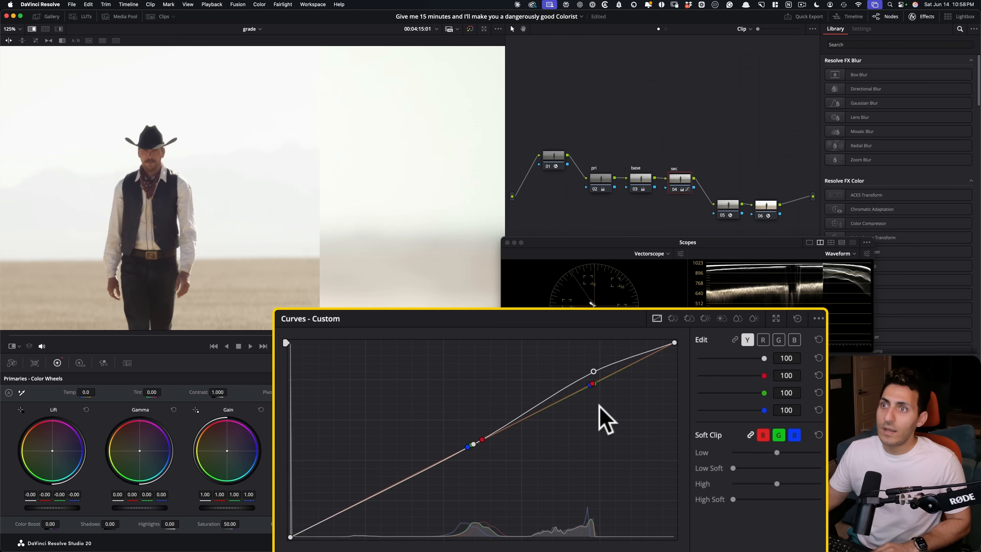
mouse_move(363, 116)
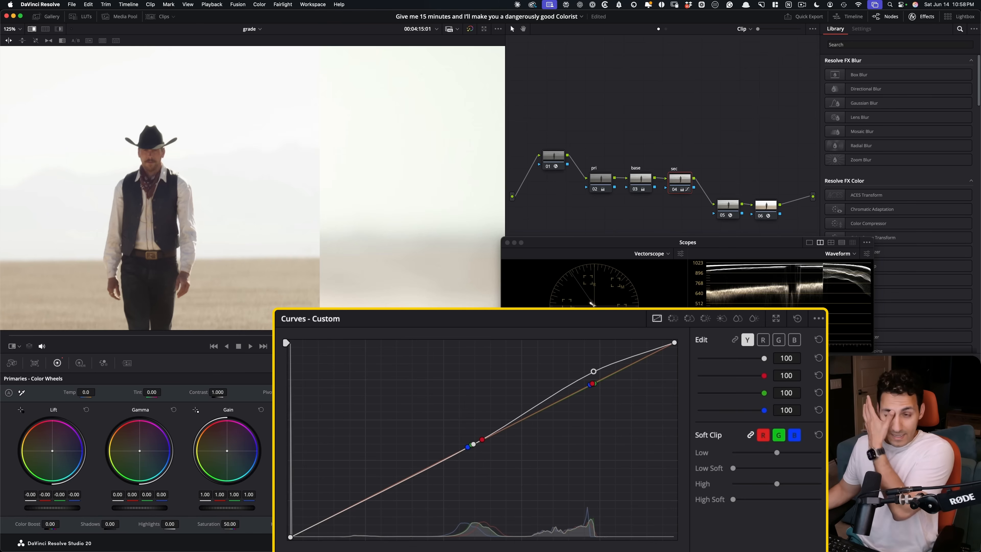
mouse_move(401, 210)
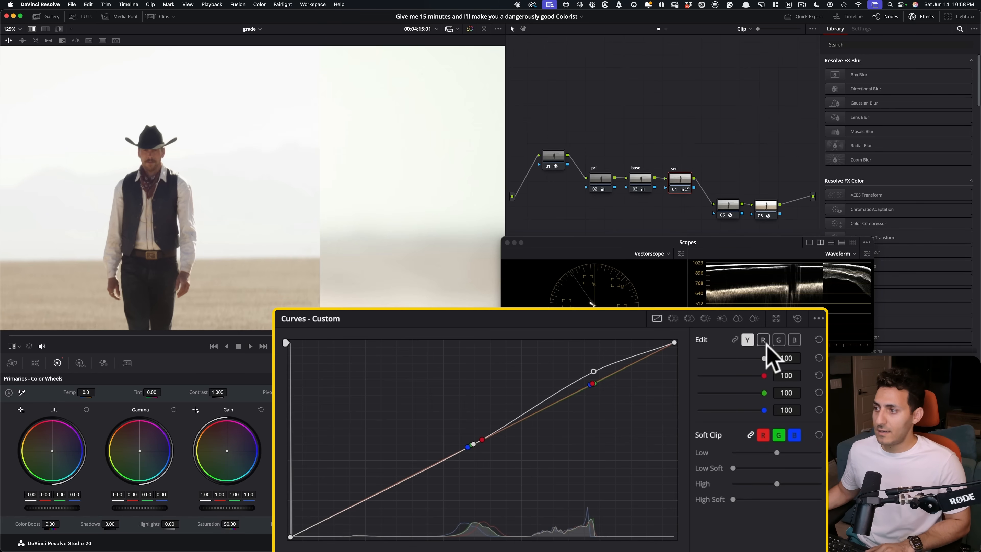
Switch the custom curves to the R channel for separate red adjustment.
click(794, 339)
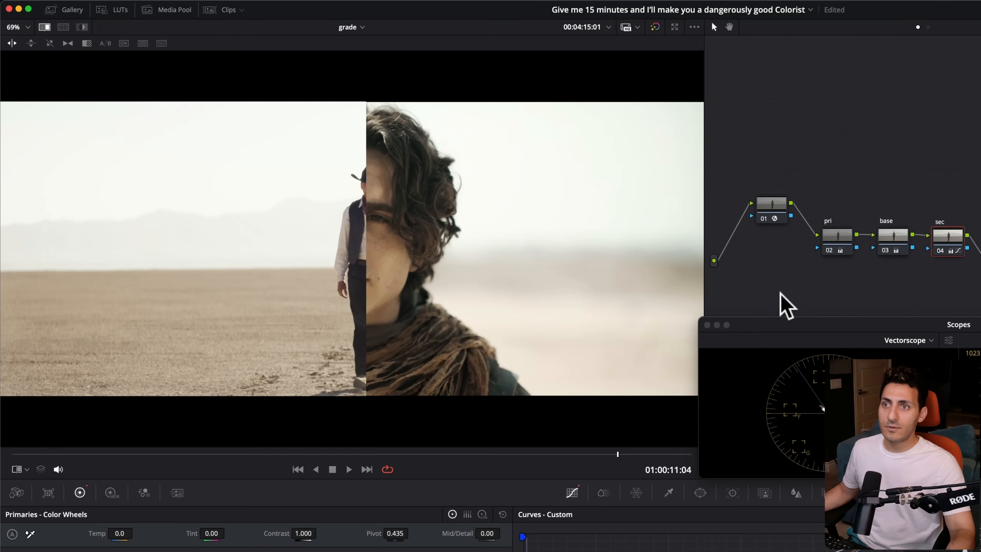
mouse_move(754, 426)
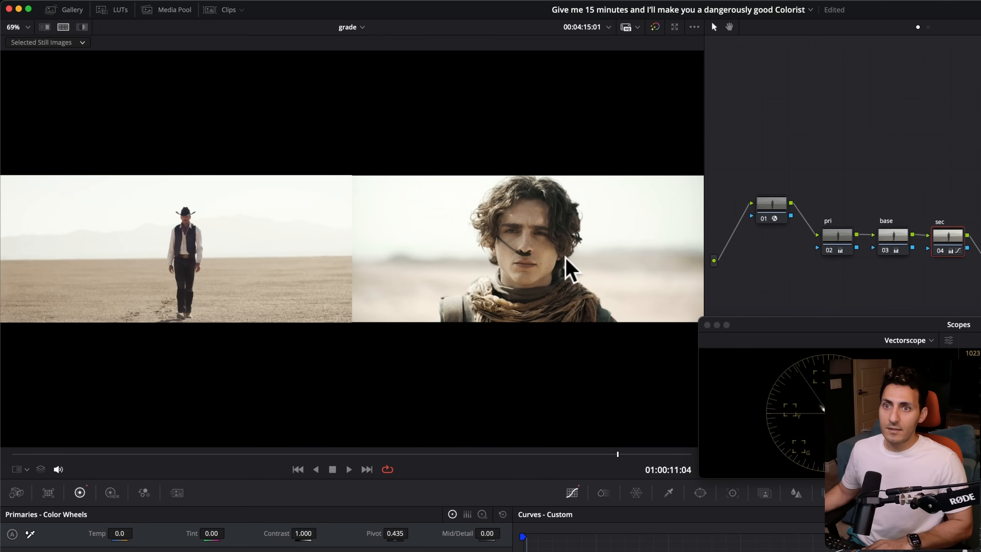
mouse_move(937, 237)
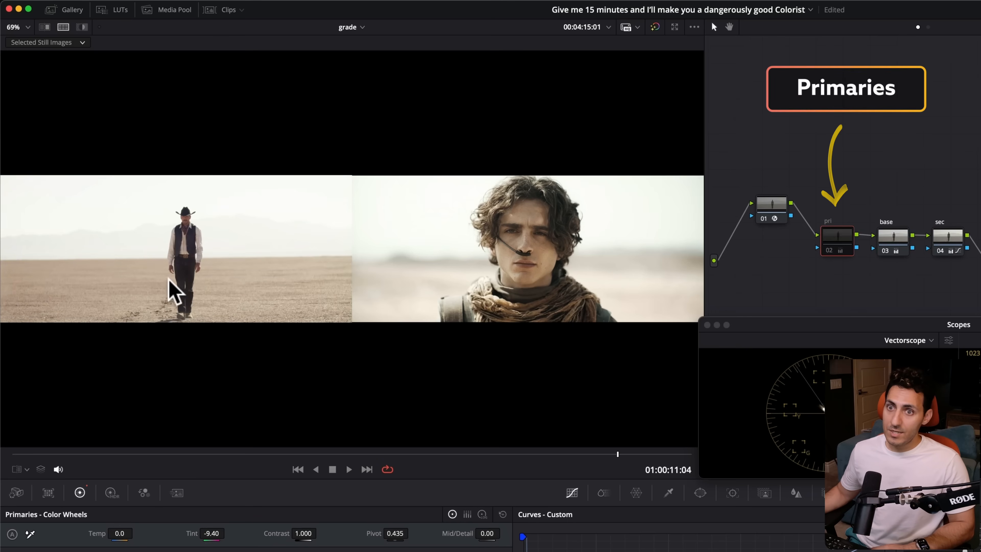
mouse_move(275, 281)
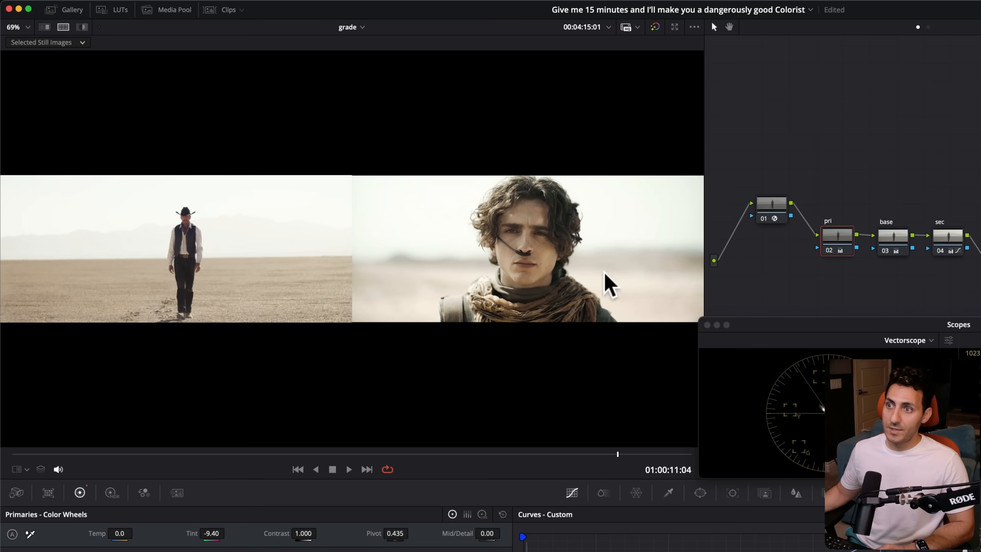
Hide the Dune reference wipe and jump to an earlier, dustier moment of the shot.
click(947, 240)
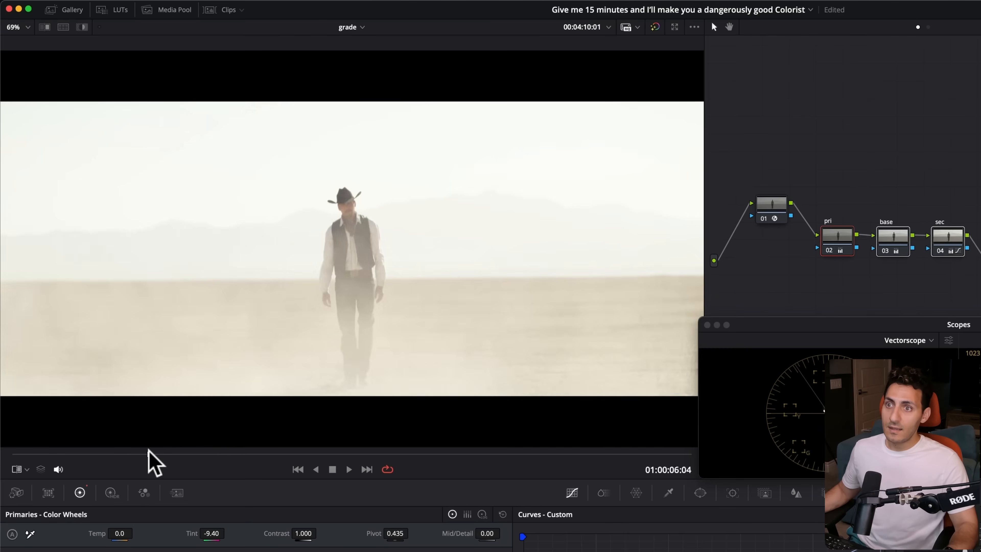
click(44, 27)
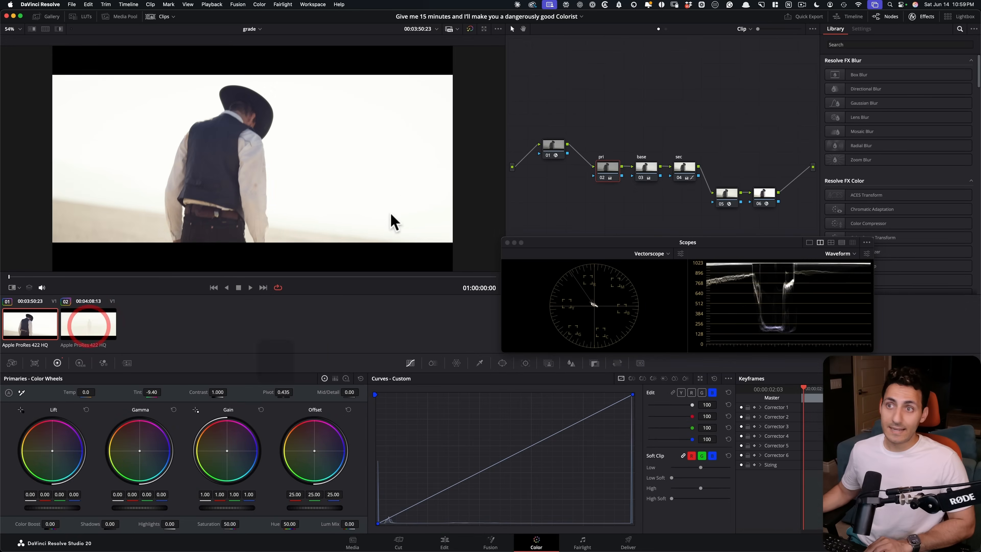
Load clip 01, the cowboy seen from behind, for grading.
click(250, 288)
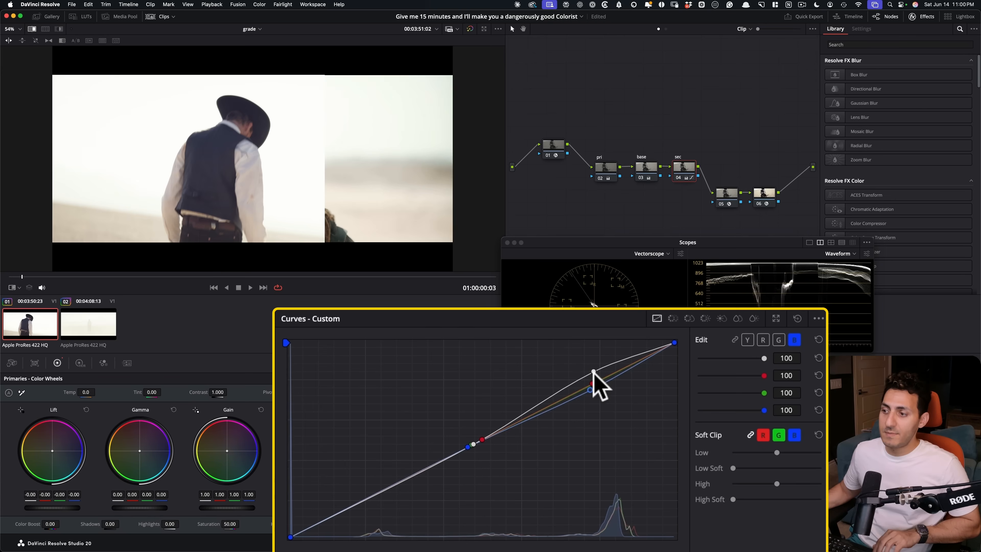
Adjust a channel curve point on the sec node of the from-behind shot.
right_click(590, 376)
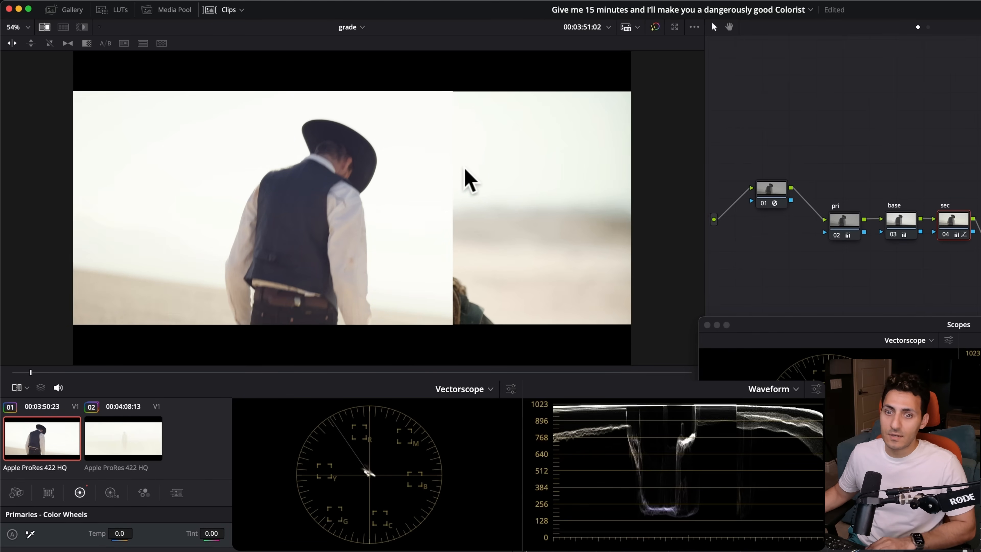
mouse_move(207, 215)
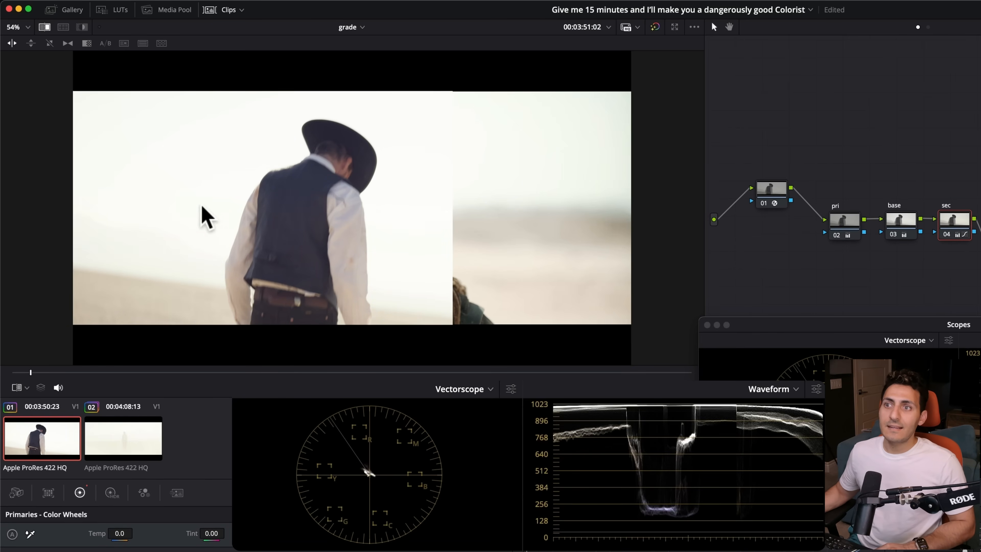
mouse_move(441, 190)
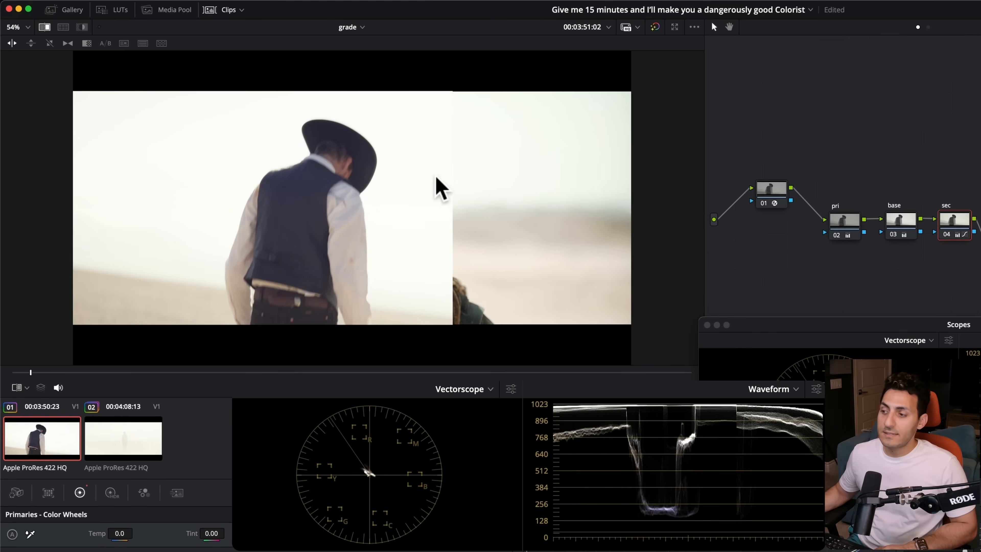